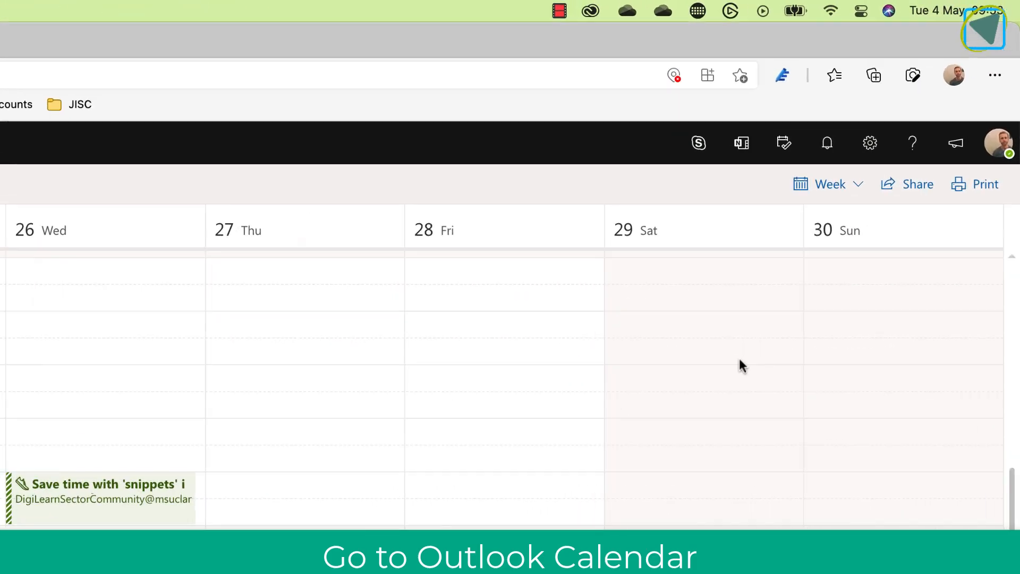
Choose the Board layout from the Week view dropdown.
left_click(827, 184)
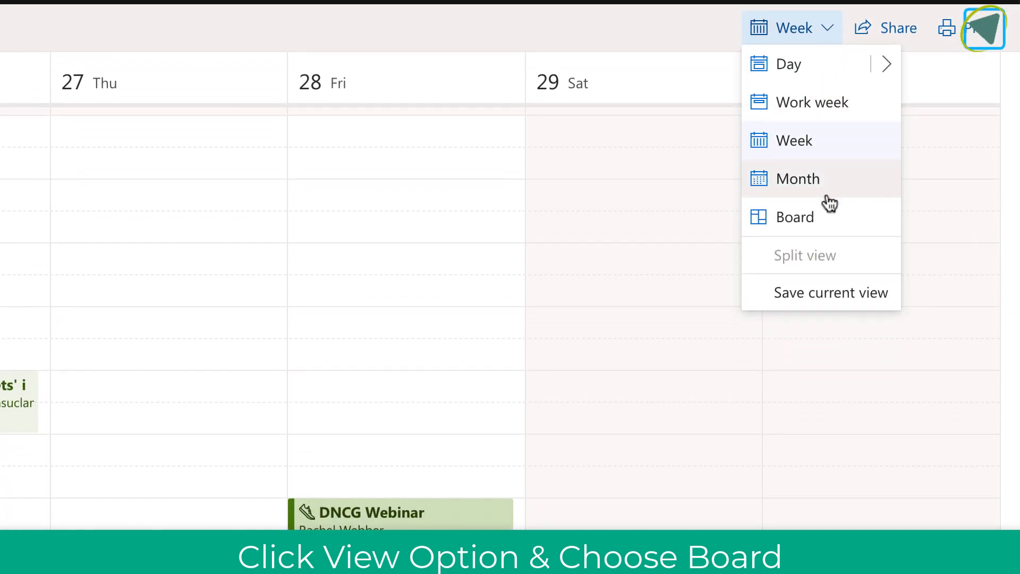
left_click(793, 217)
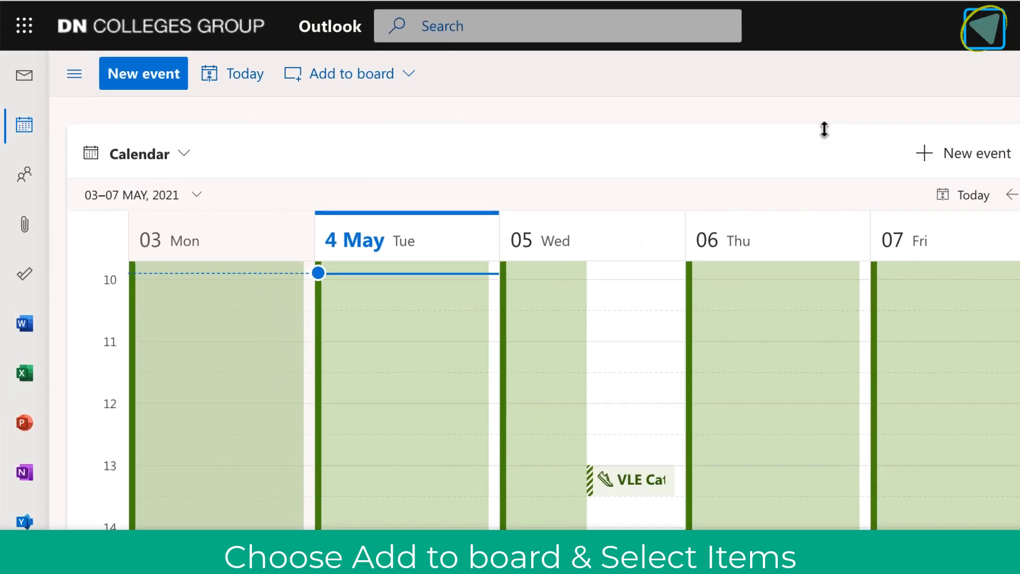
Insert a Task list and a Location card, then show all item kinds and choose File.
left_click(350, 72)
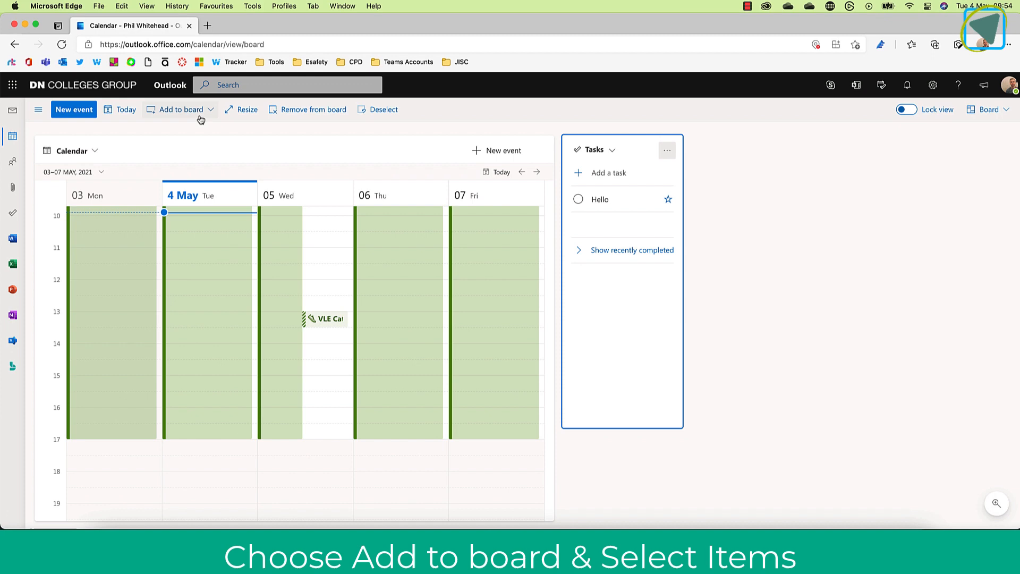
left_click(181, 110)
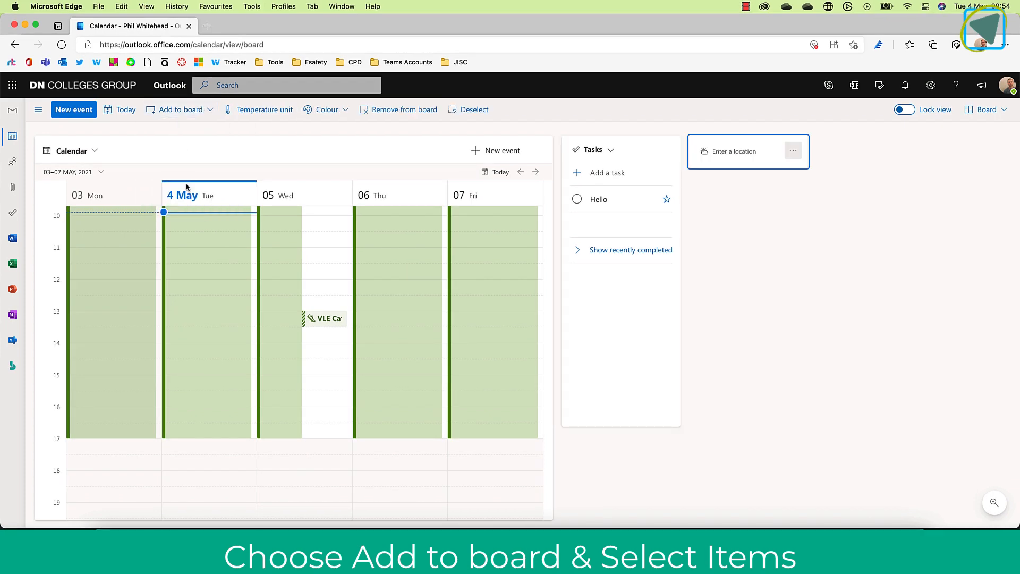
left_click(179, 109)
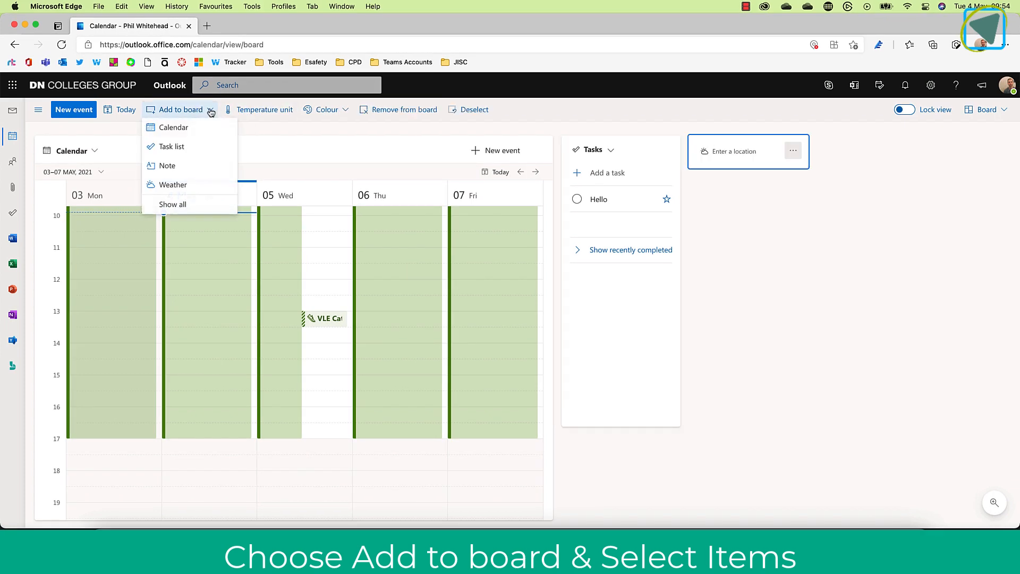
left_click(172, 204)
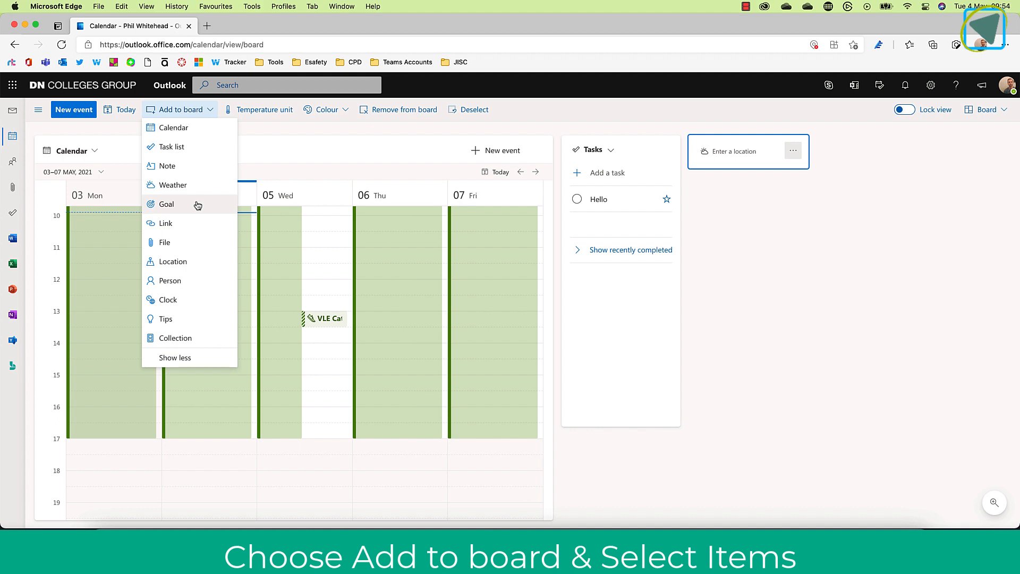
mouse_move(166, 204)
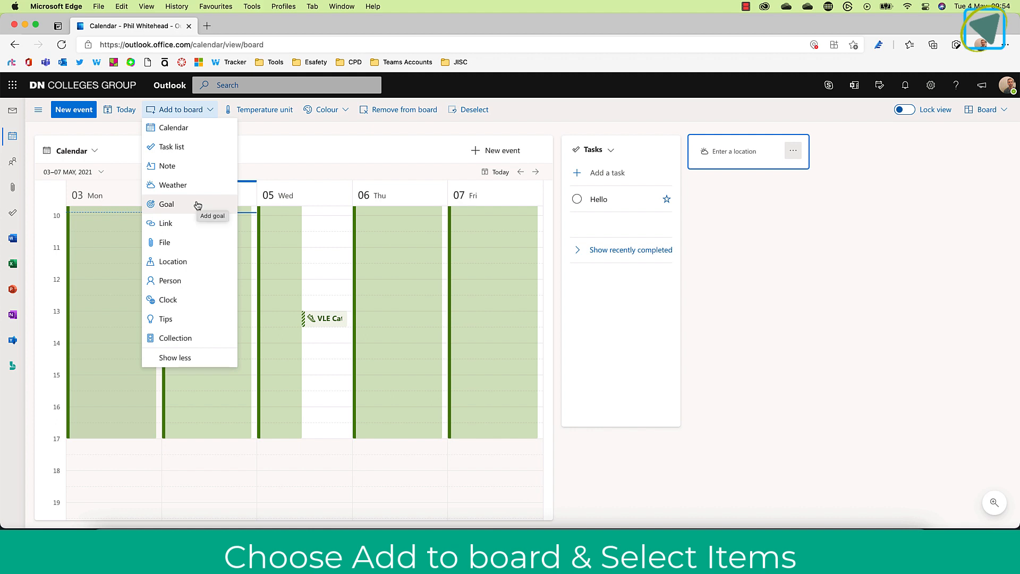
mouse_move(191, 244)
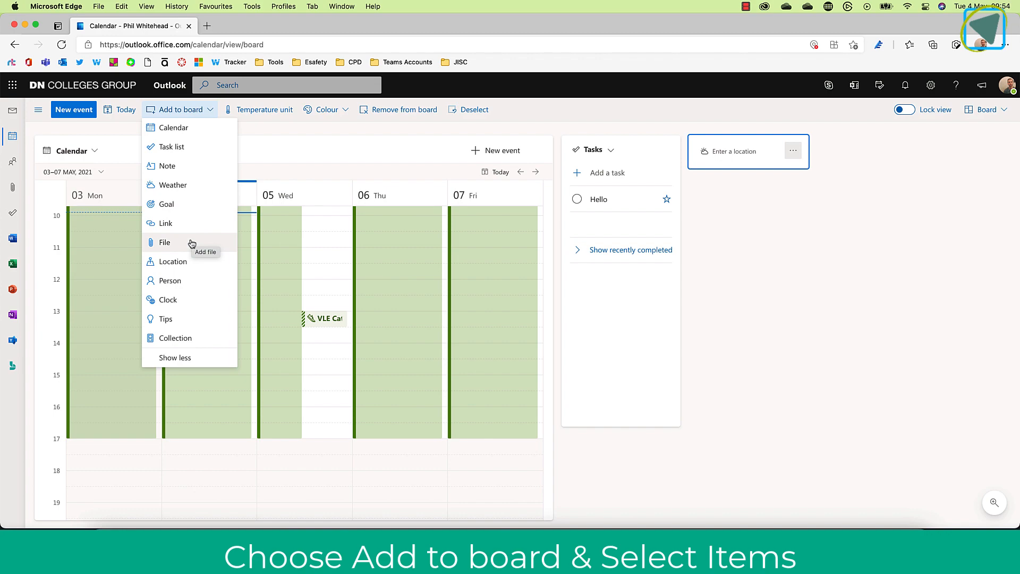
left_click(165, 242)
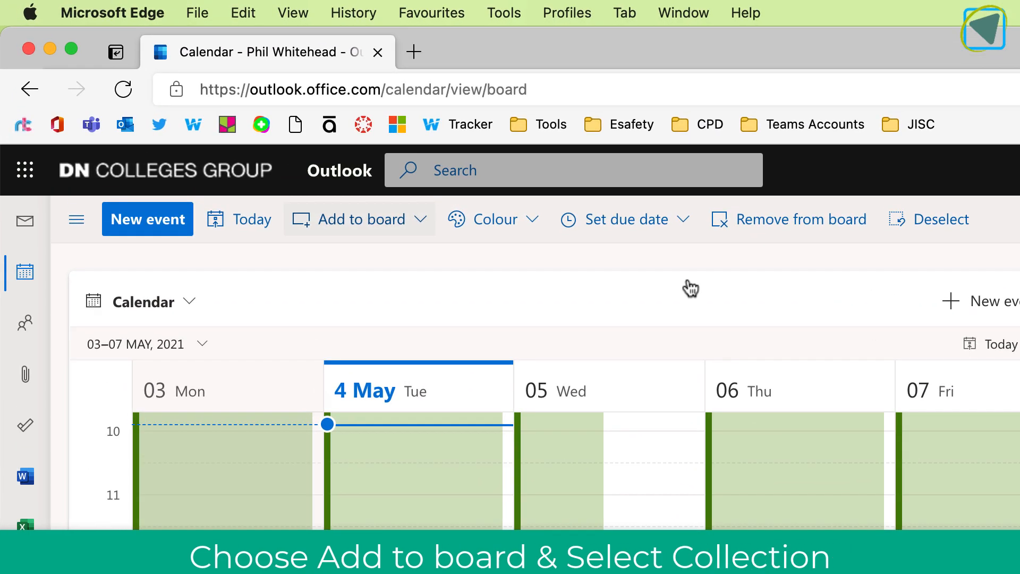
Add a new collection to the board and name it 'Test'.
left_click(359, 219)
type("T")
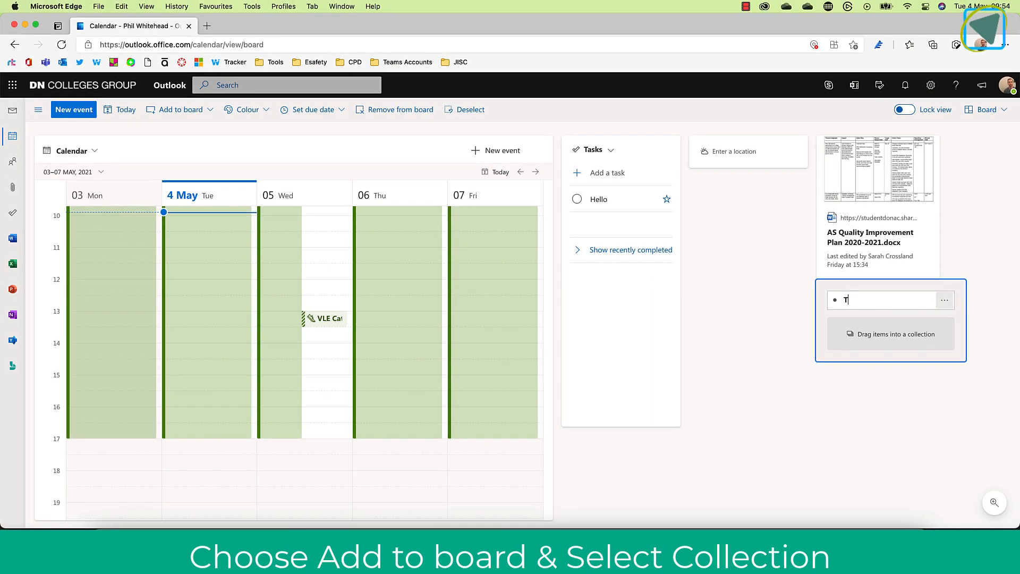
type("est")
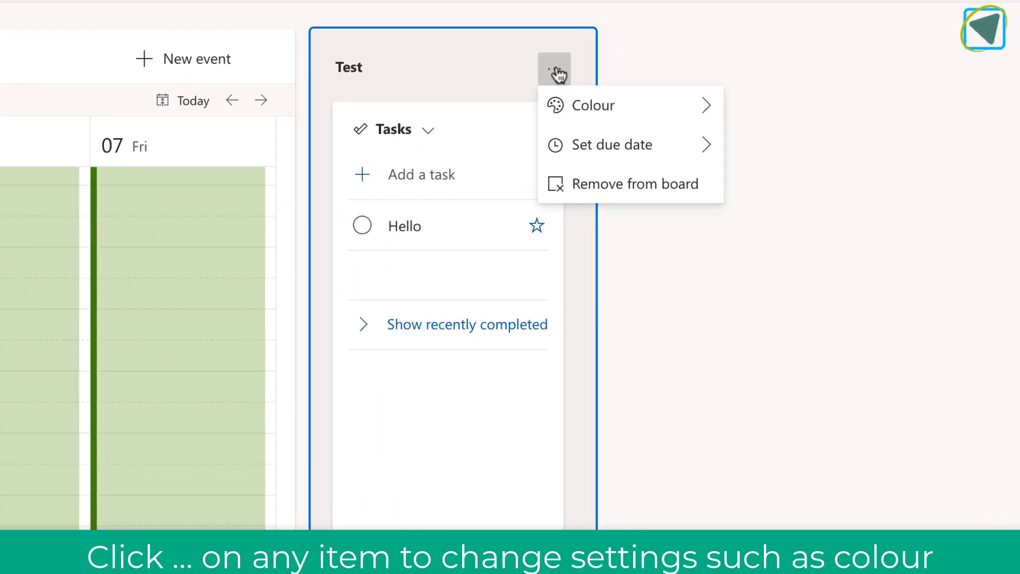
Colour the Test collection green and bring up the calendar card's options.
left_click(592, 104)
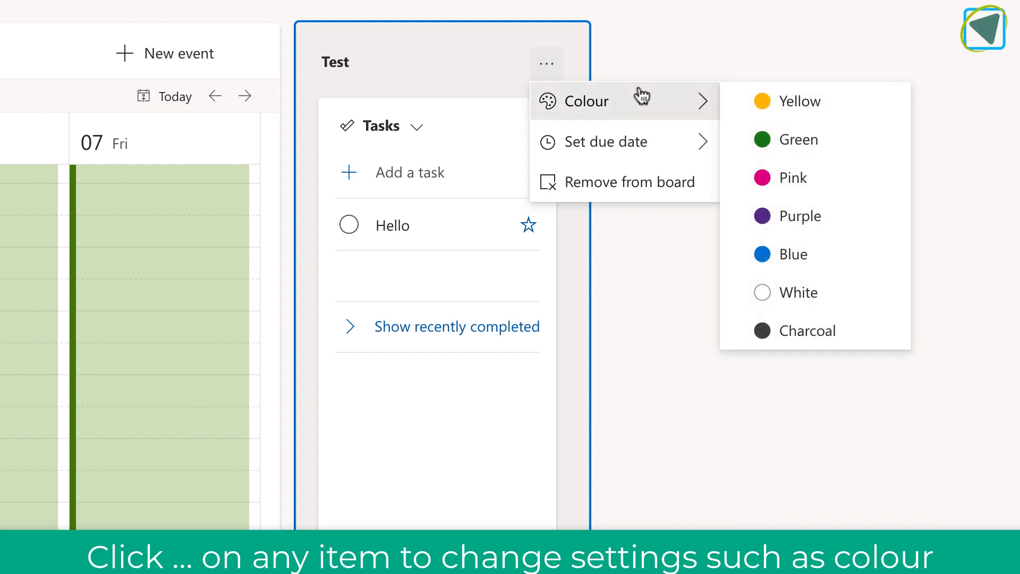
left_click(801, 140)
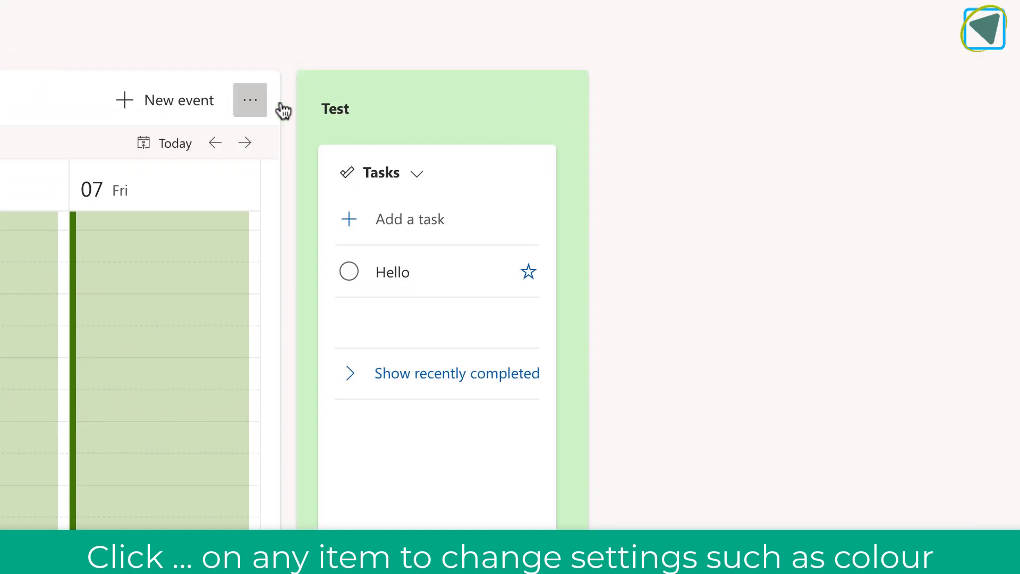
left_click(250, 100)
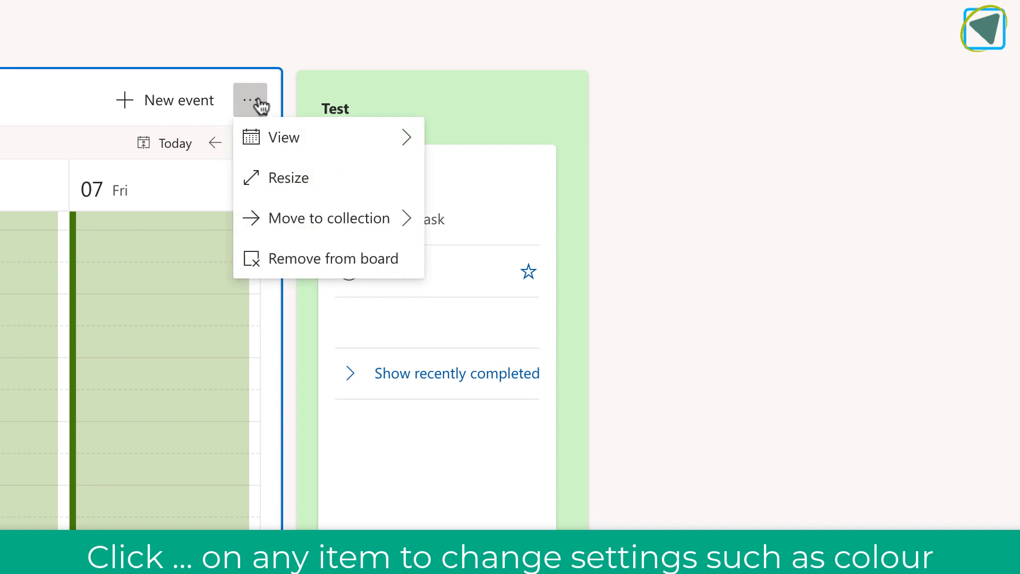
mouse_move(328, 217)
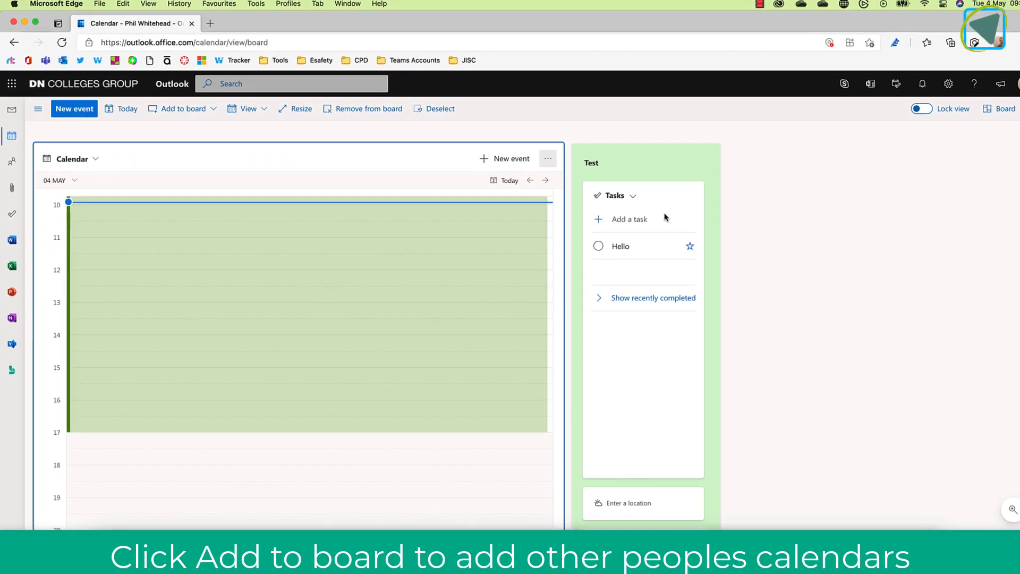
Add a colleague's calendar as its own card and bring up its settings.
left_click(184, 109)
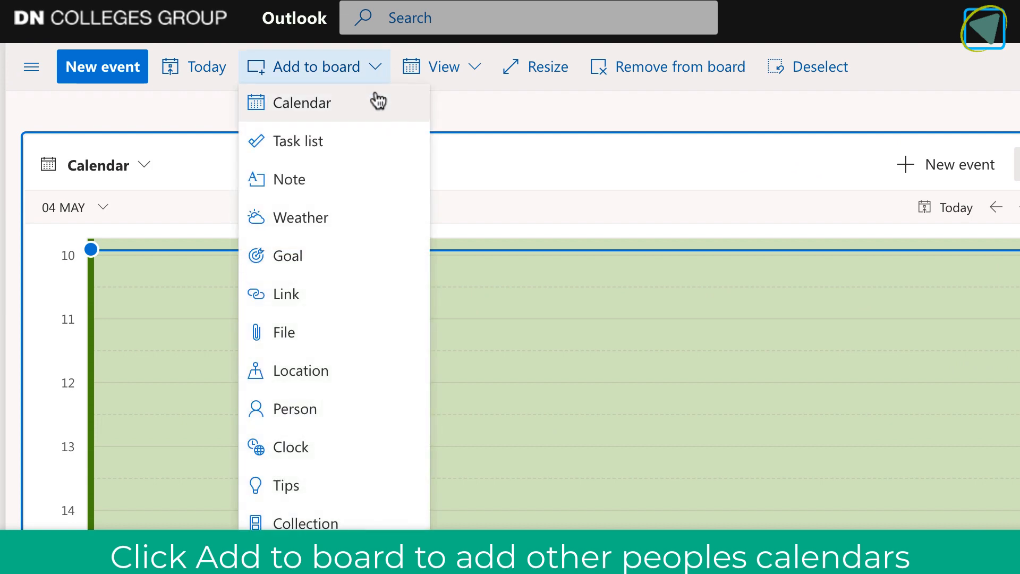
left_click(302, 102)
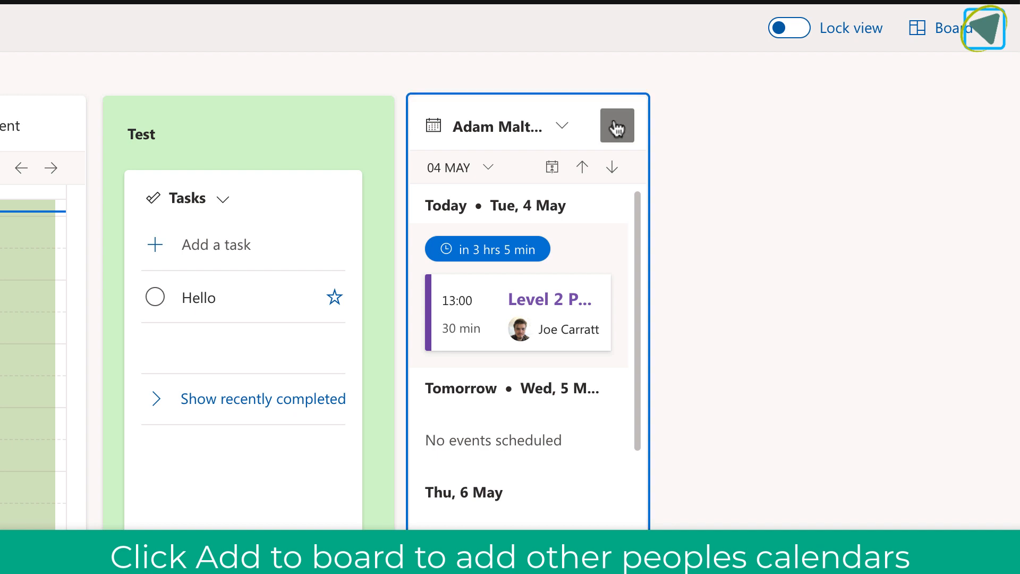
left_click(617, 126)
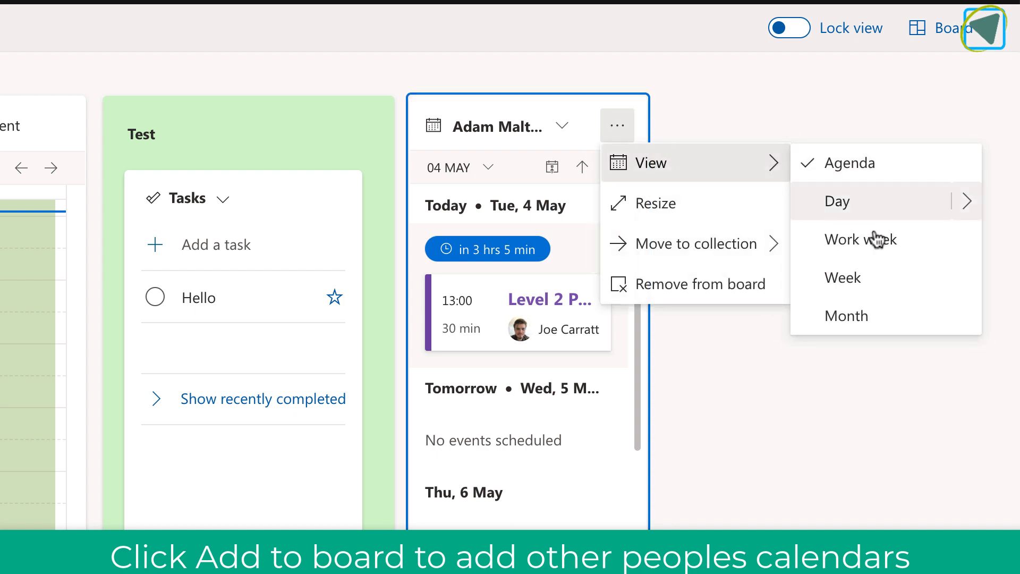